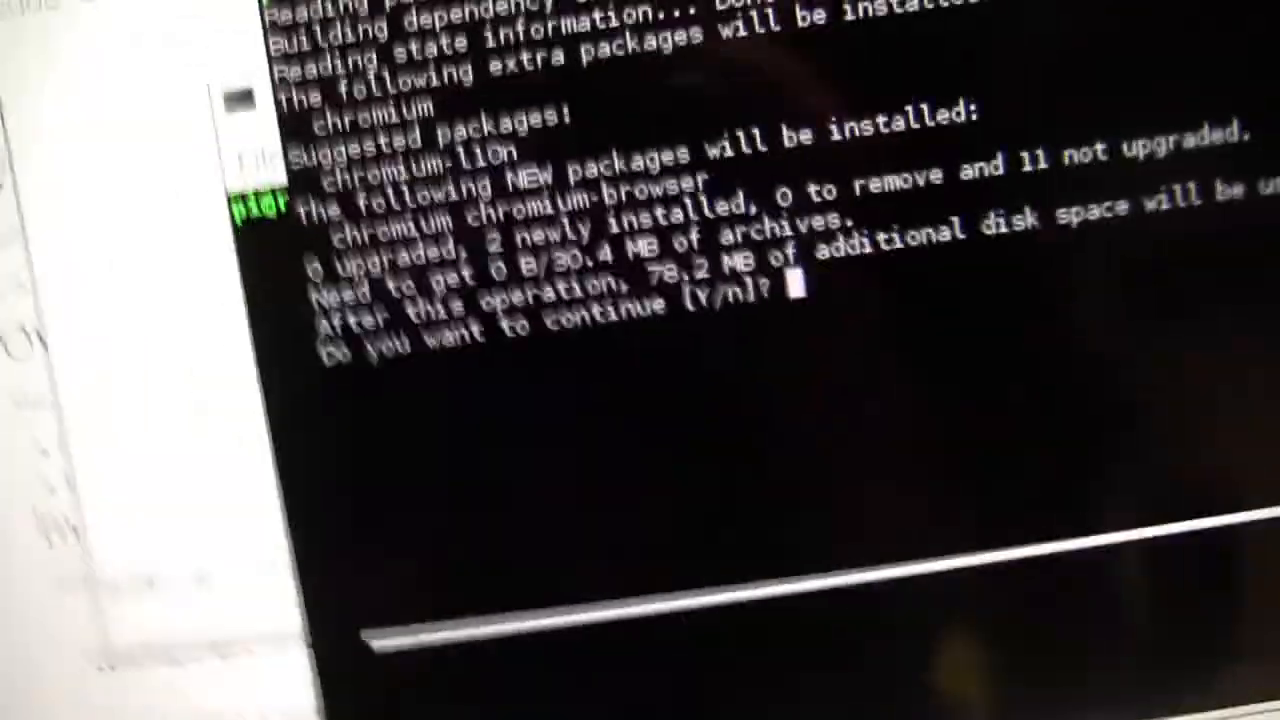
Answer 'y' at the apt-get continue prompt so the Chromium packages install
type("y")
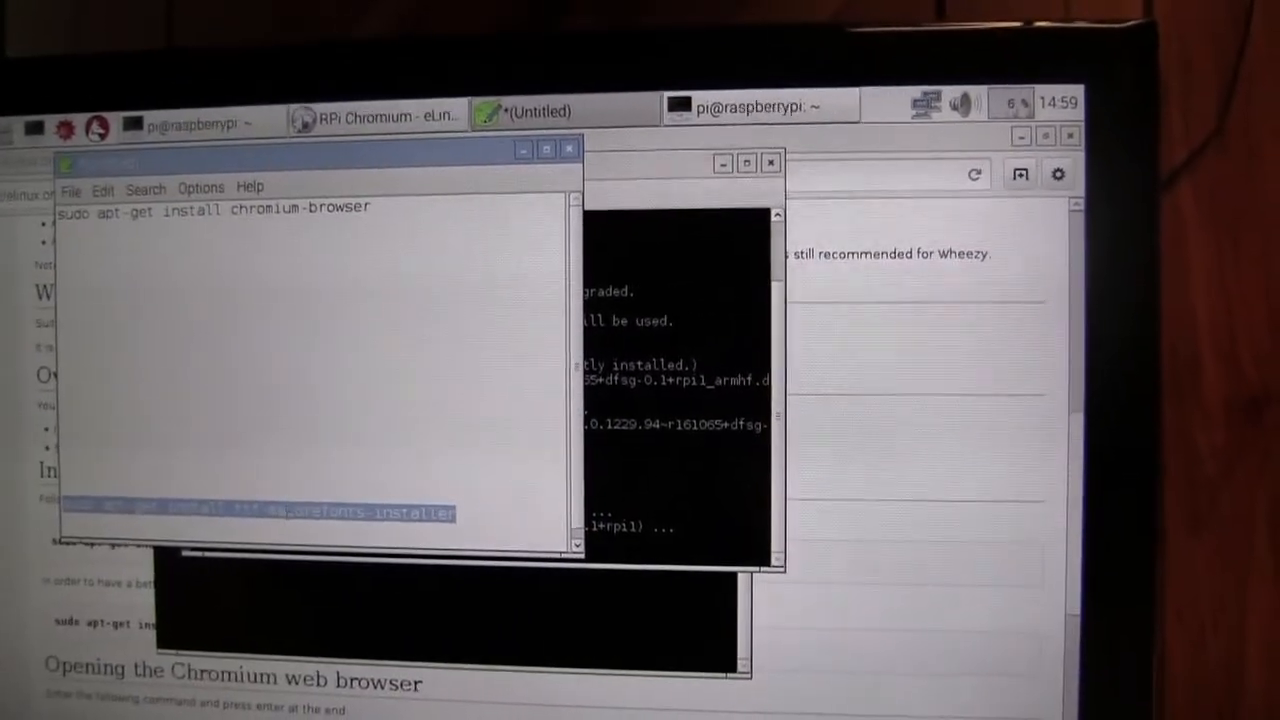
Copy the font-installer apt-get line from Leafpad via the context menu
right_click(256, 512)
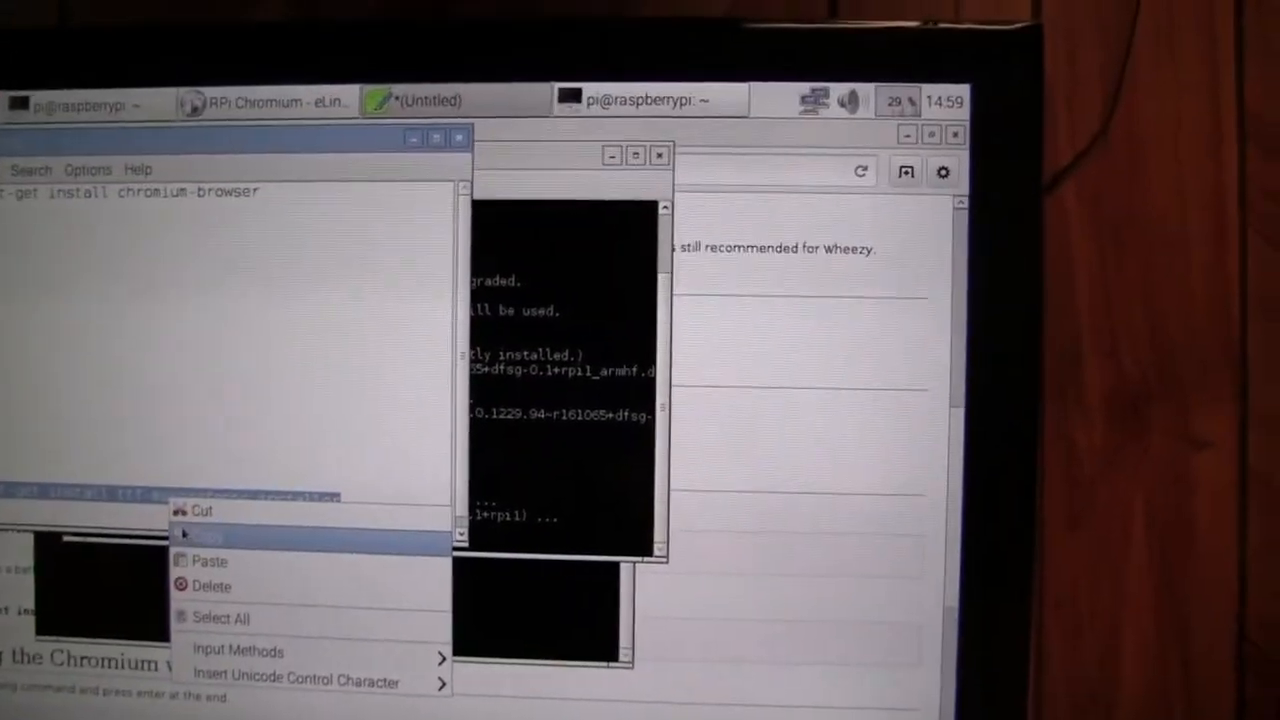